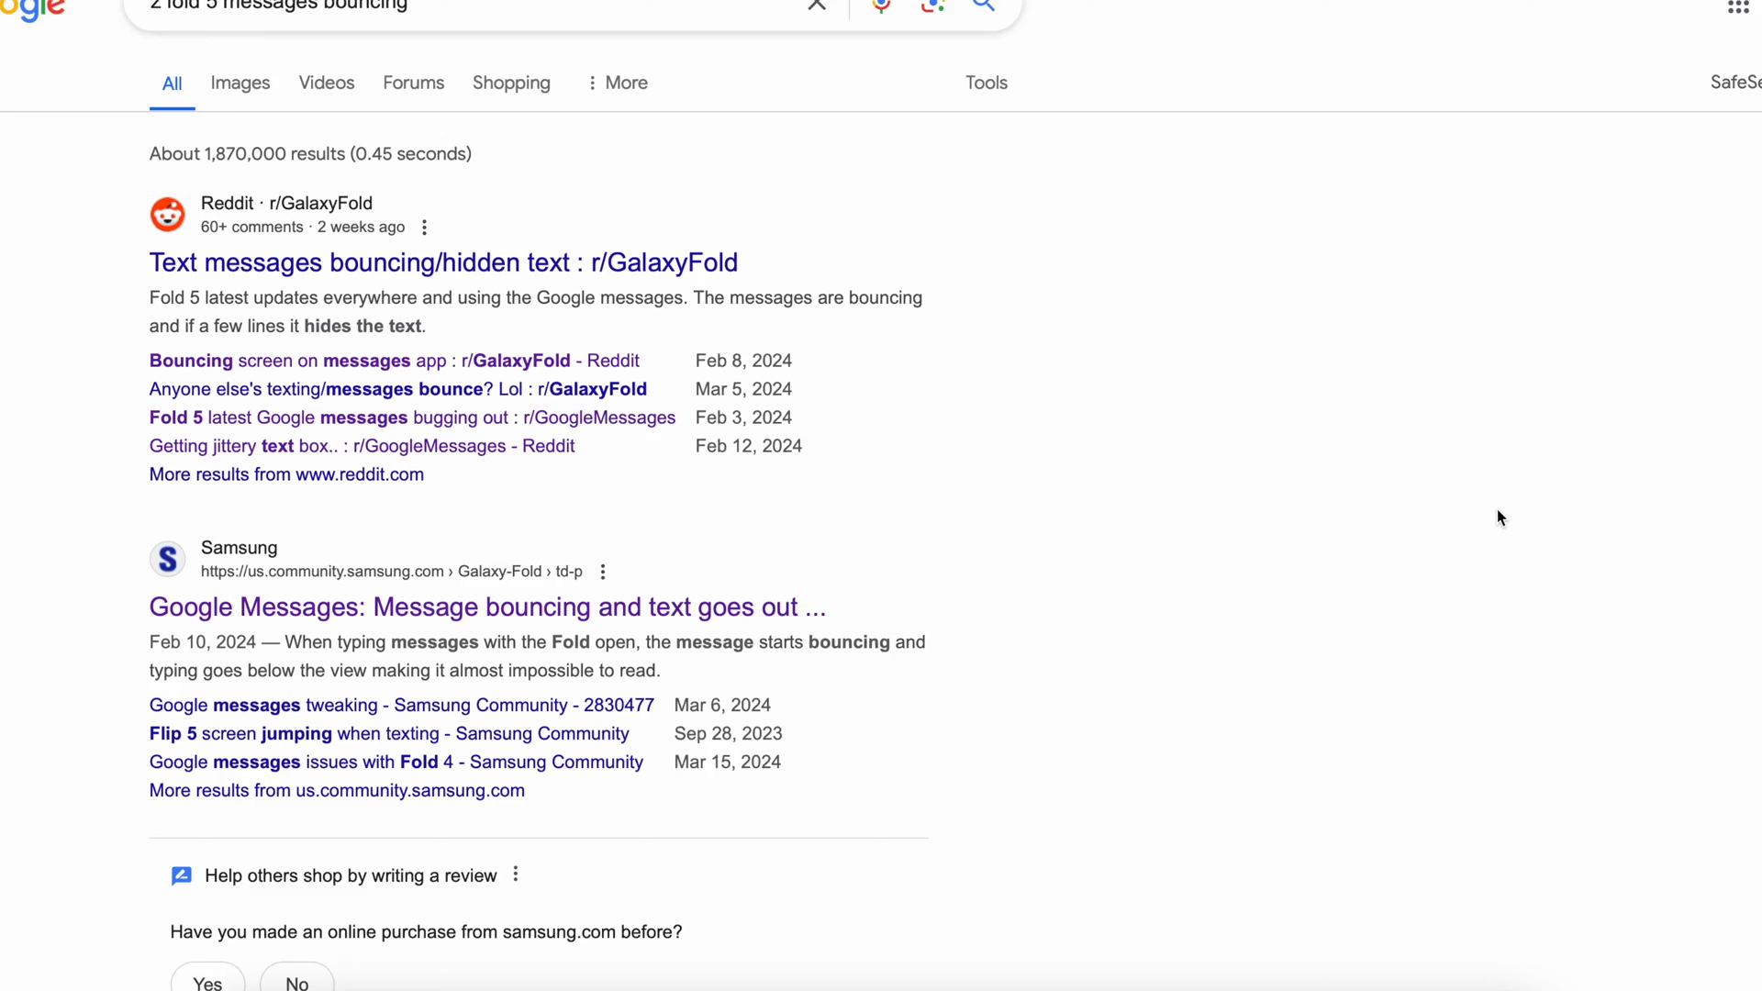
- Scroll through the Reddit thread to reach the Pure_Ad_9500 comment suggesting the fix
scroll("down", 3)
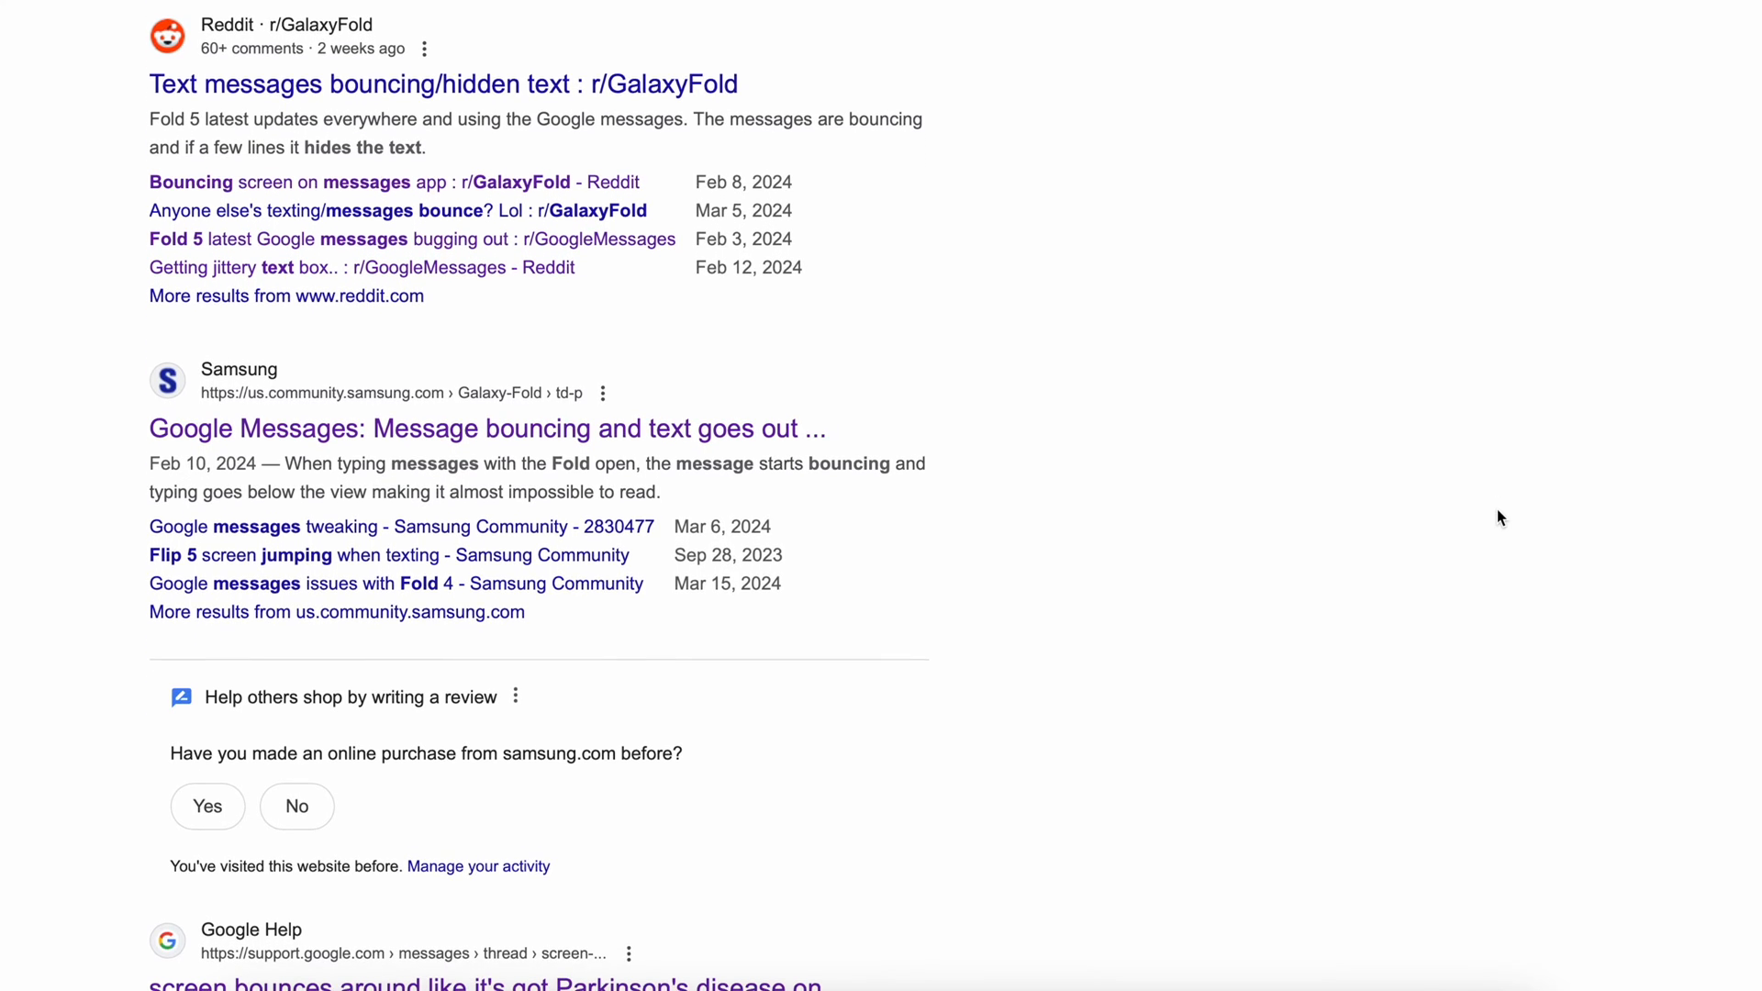
scroll("down", 3)
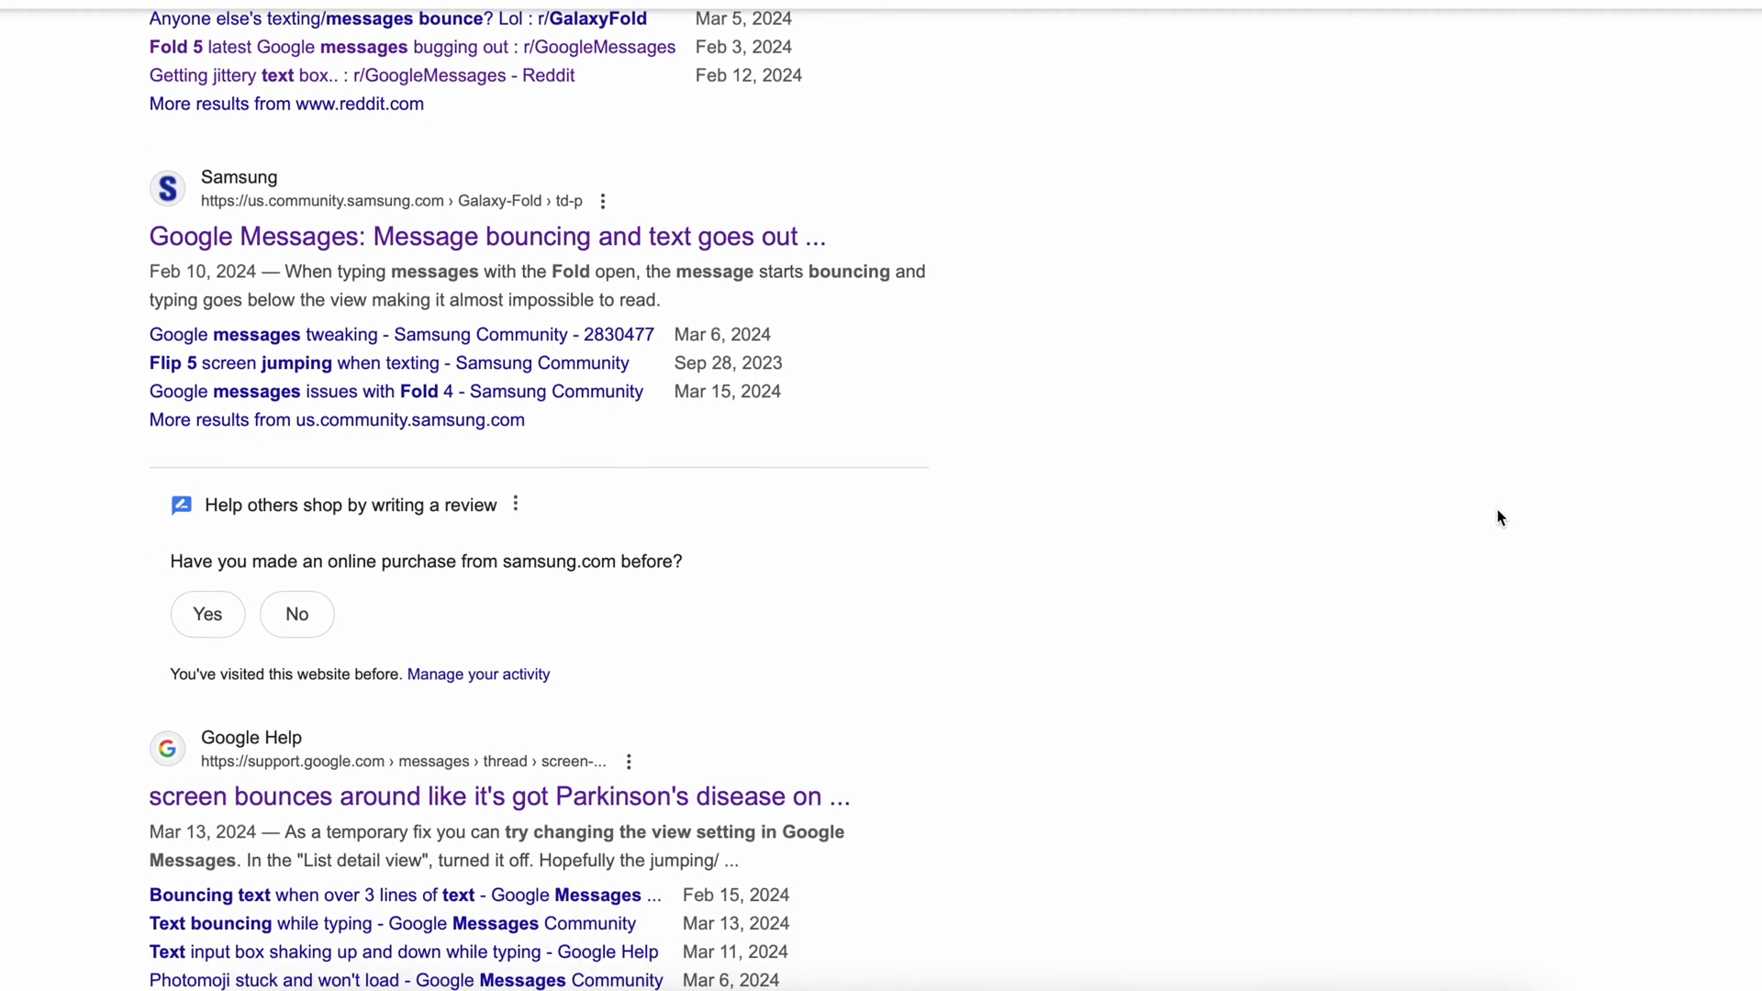
scroll("down", 3)
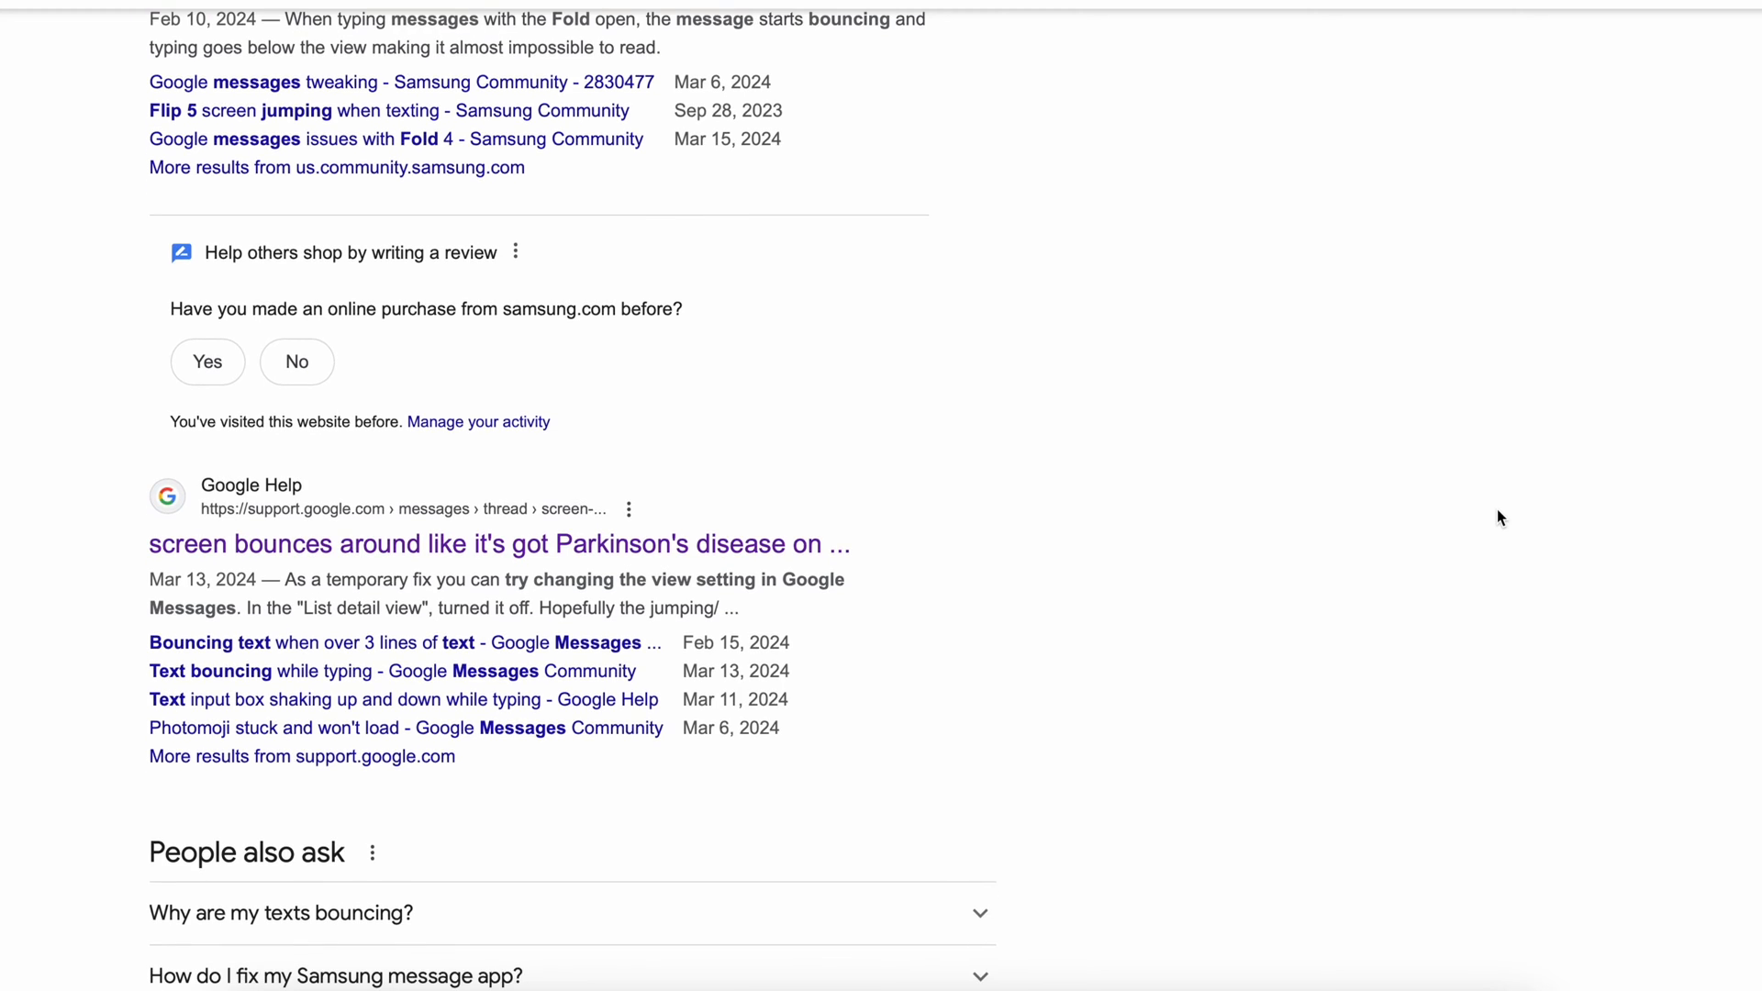
scroll("down", 3)
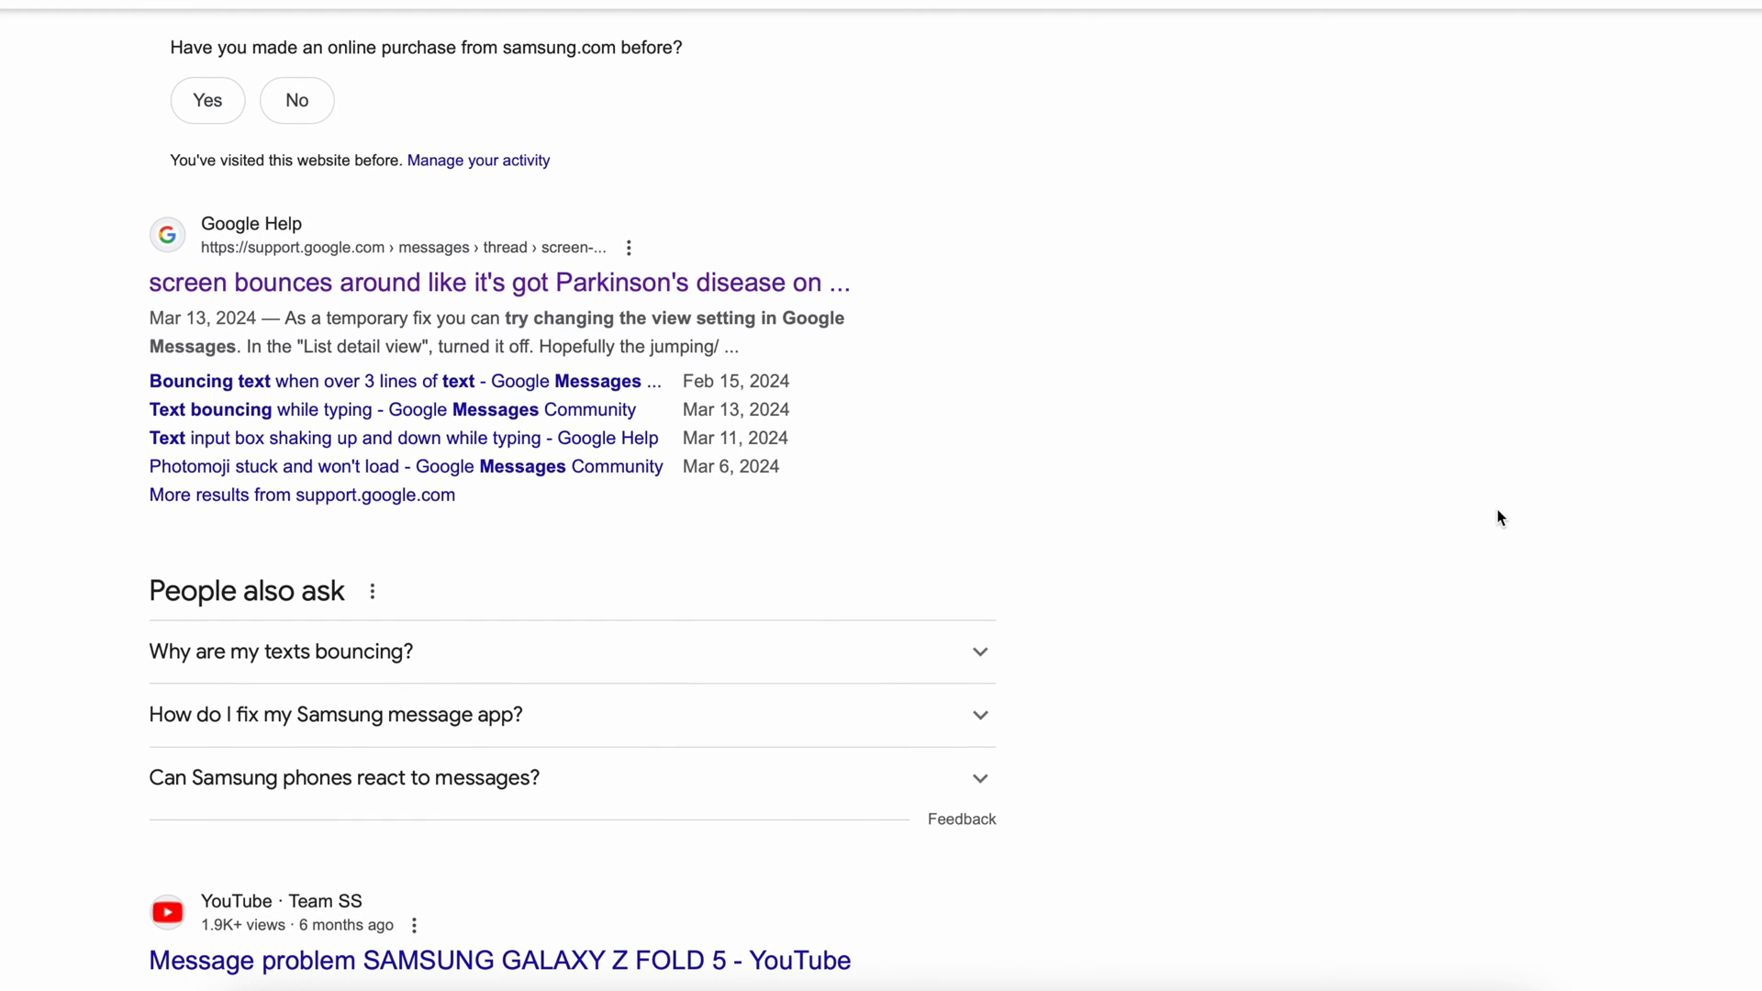
scroll("down", 3)
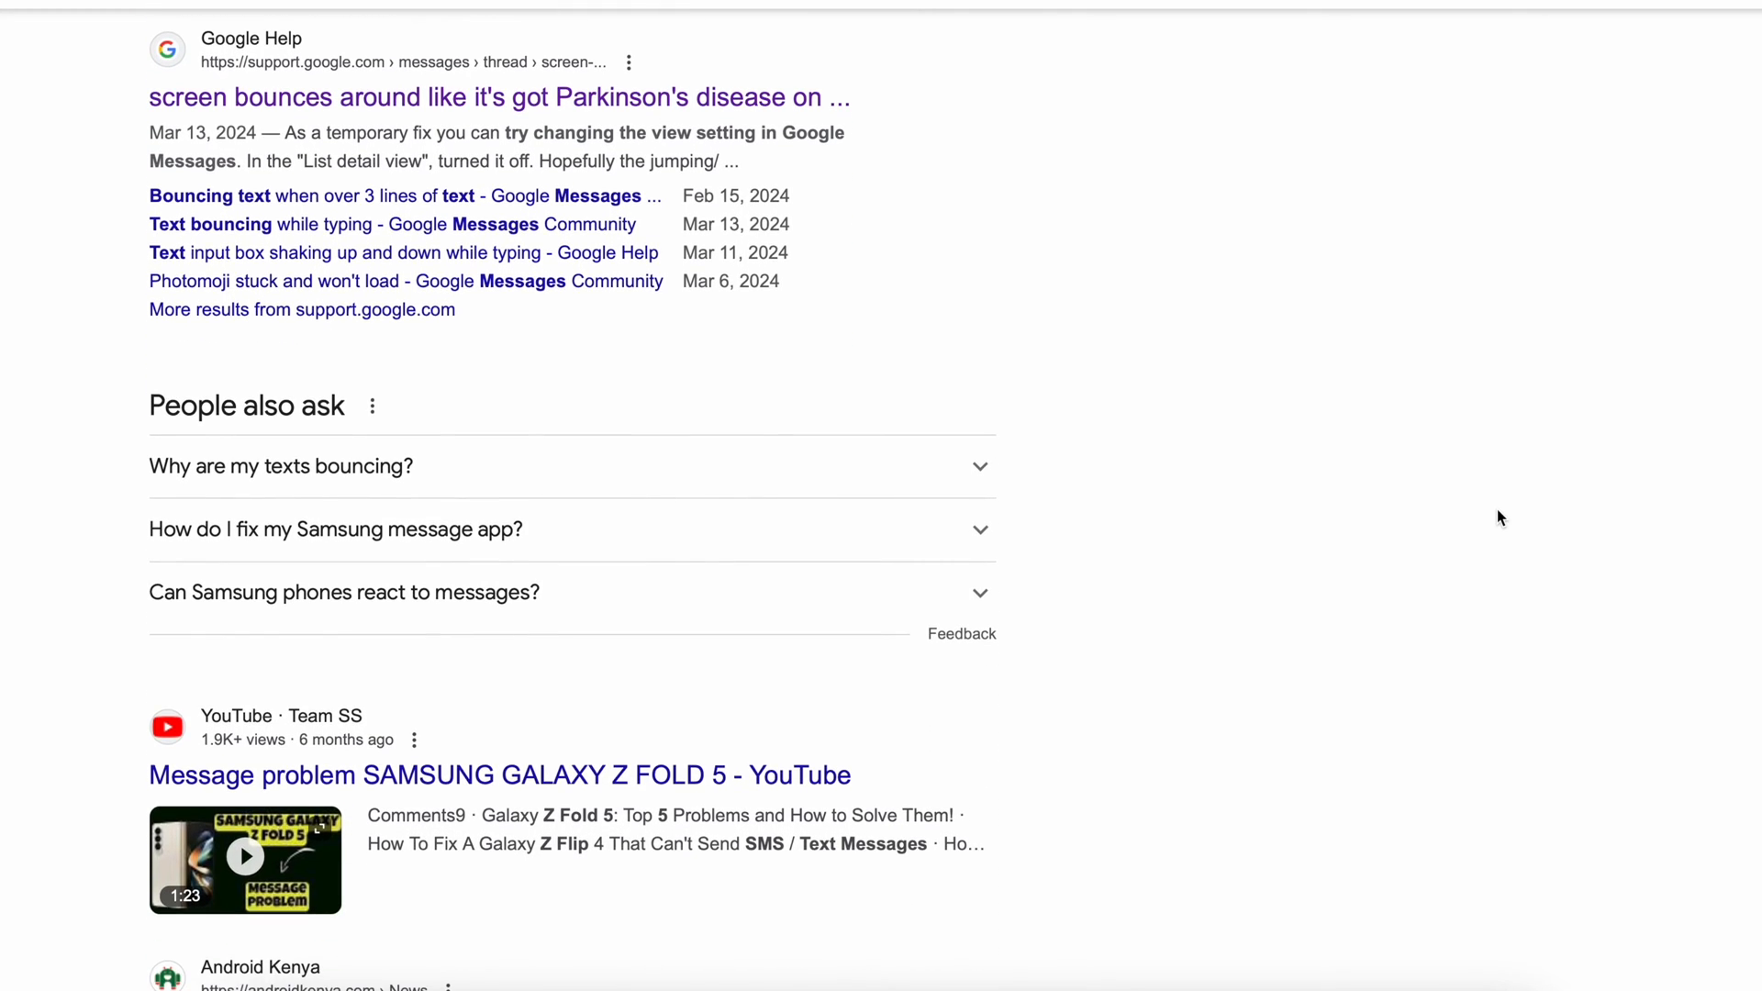
scroll("up", 3)
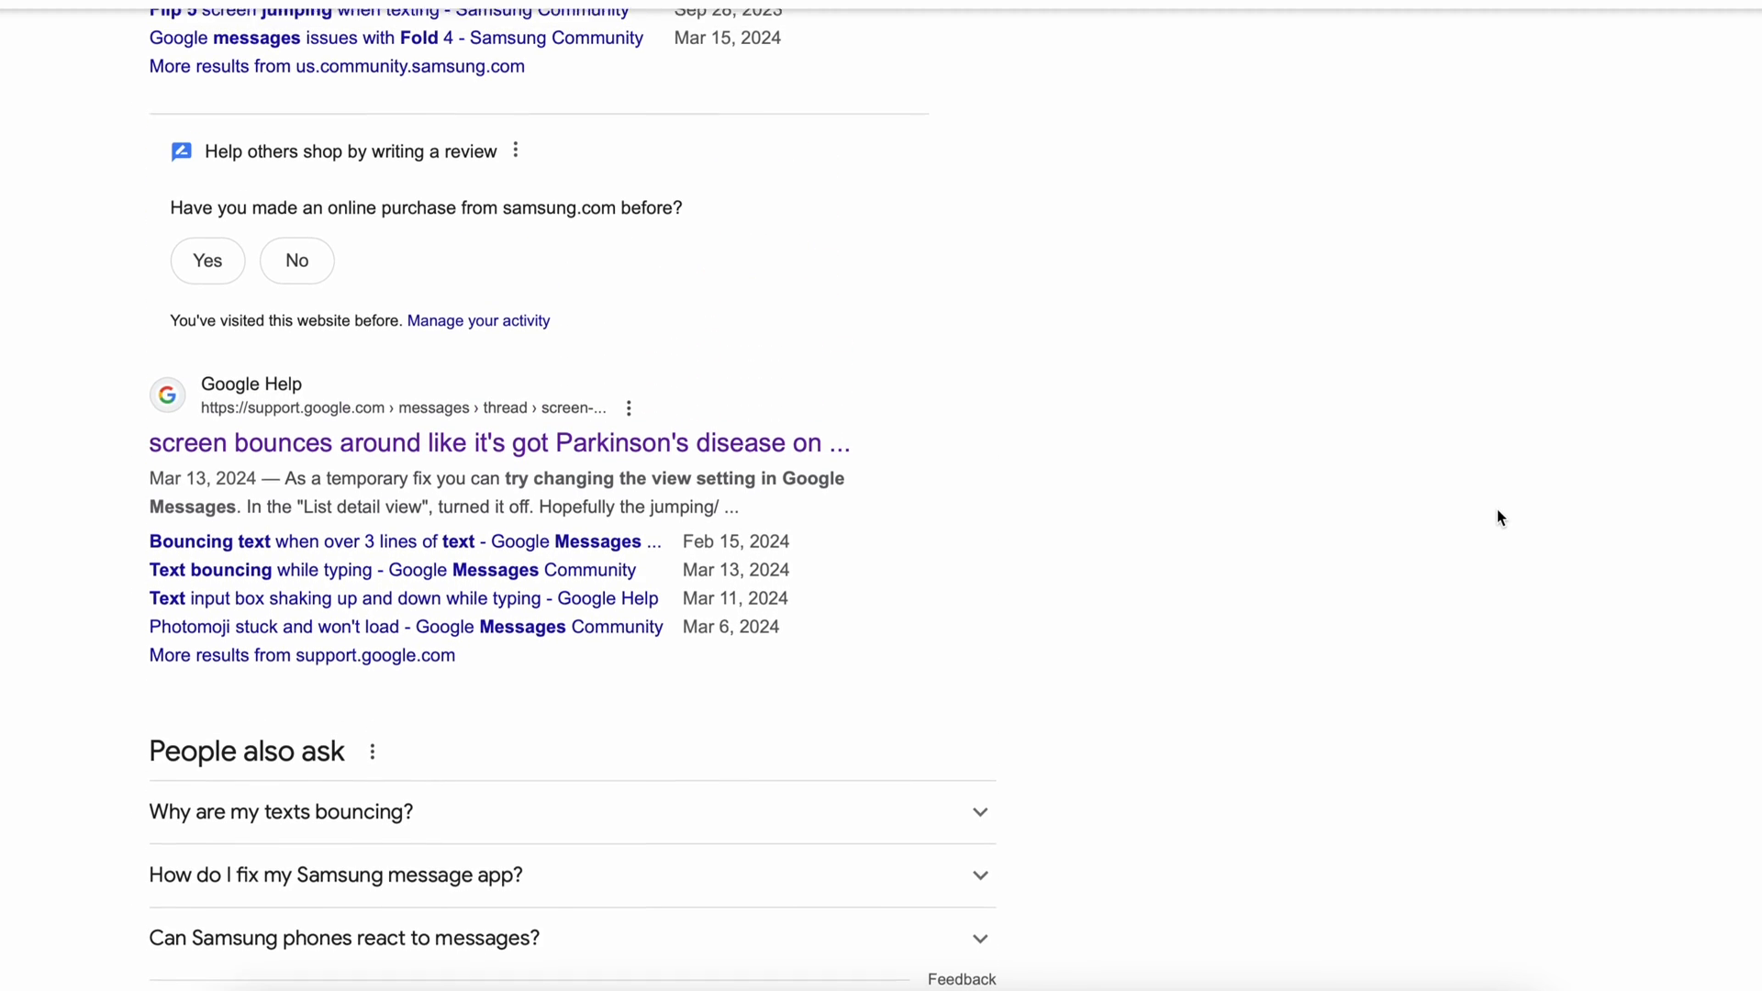
scroll("up", 3)
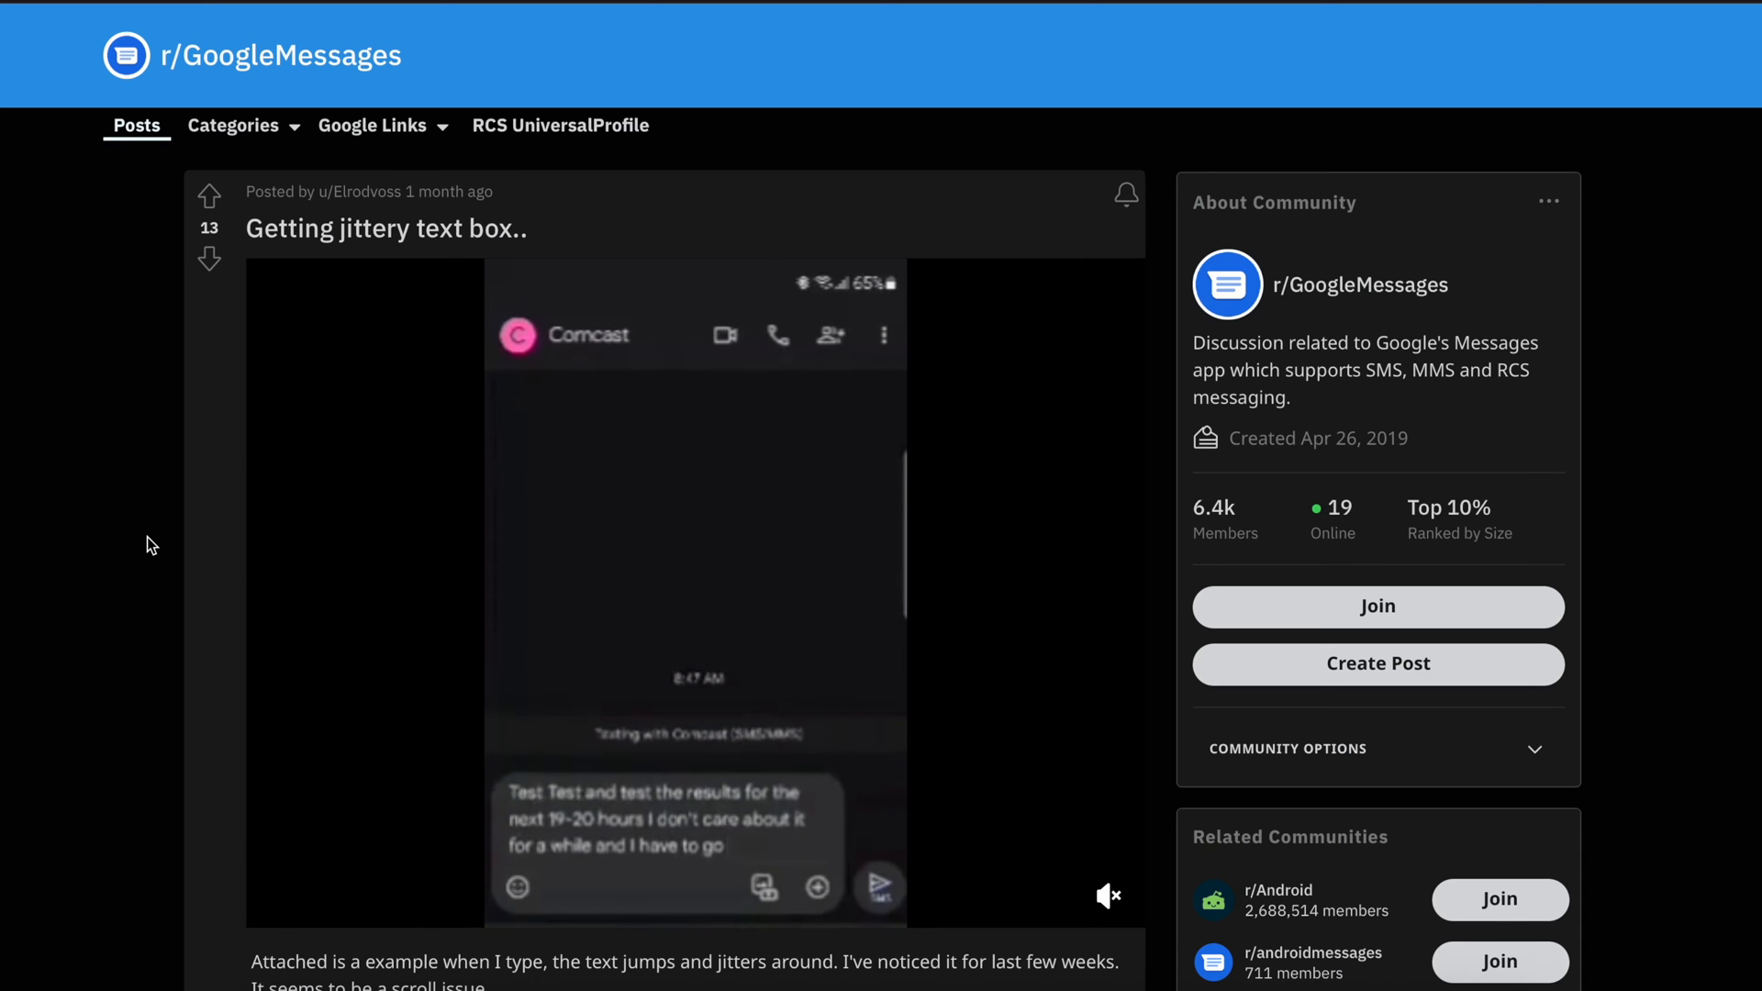
scroll("down", 3)
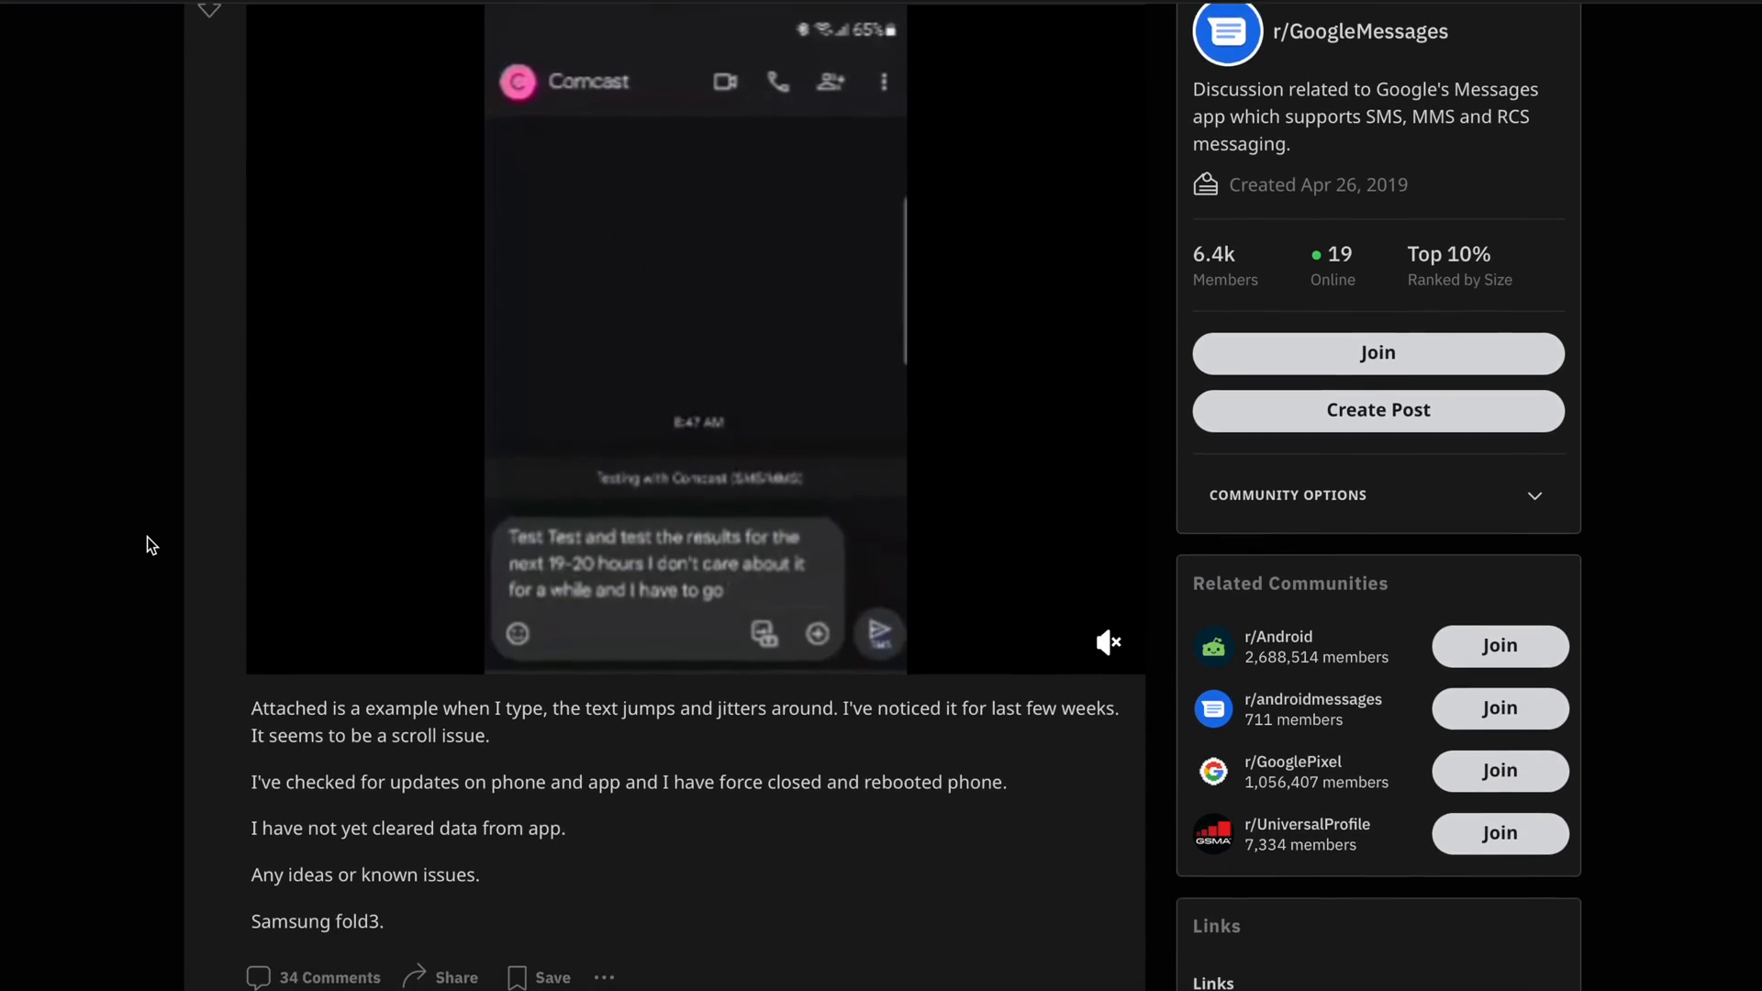
scroll("down", 3)
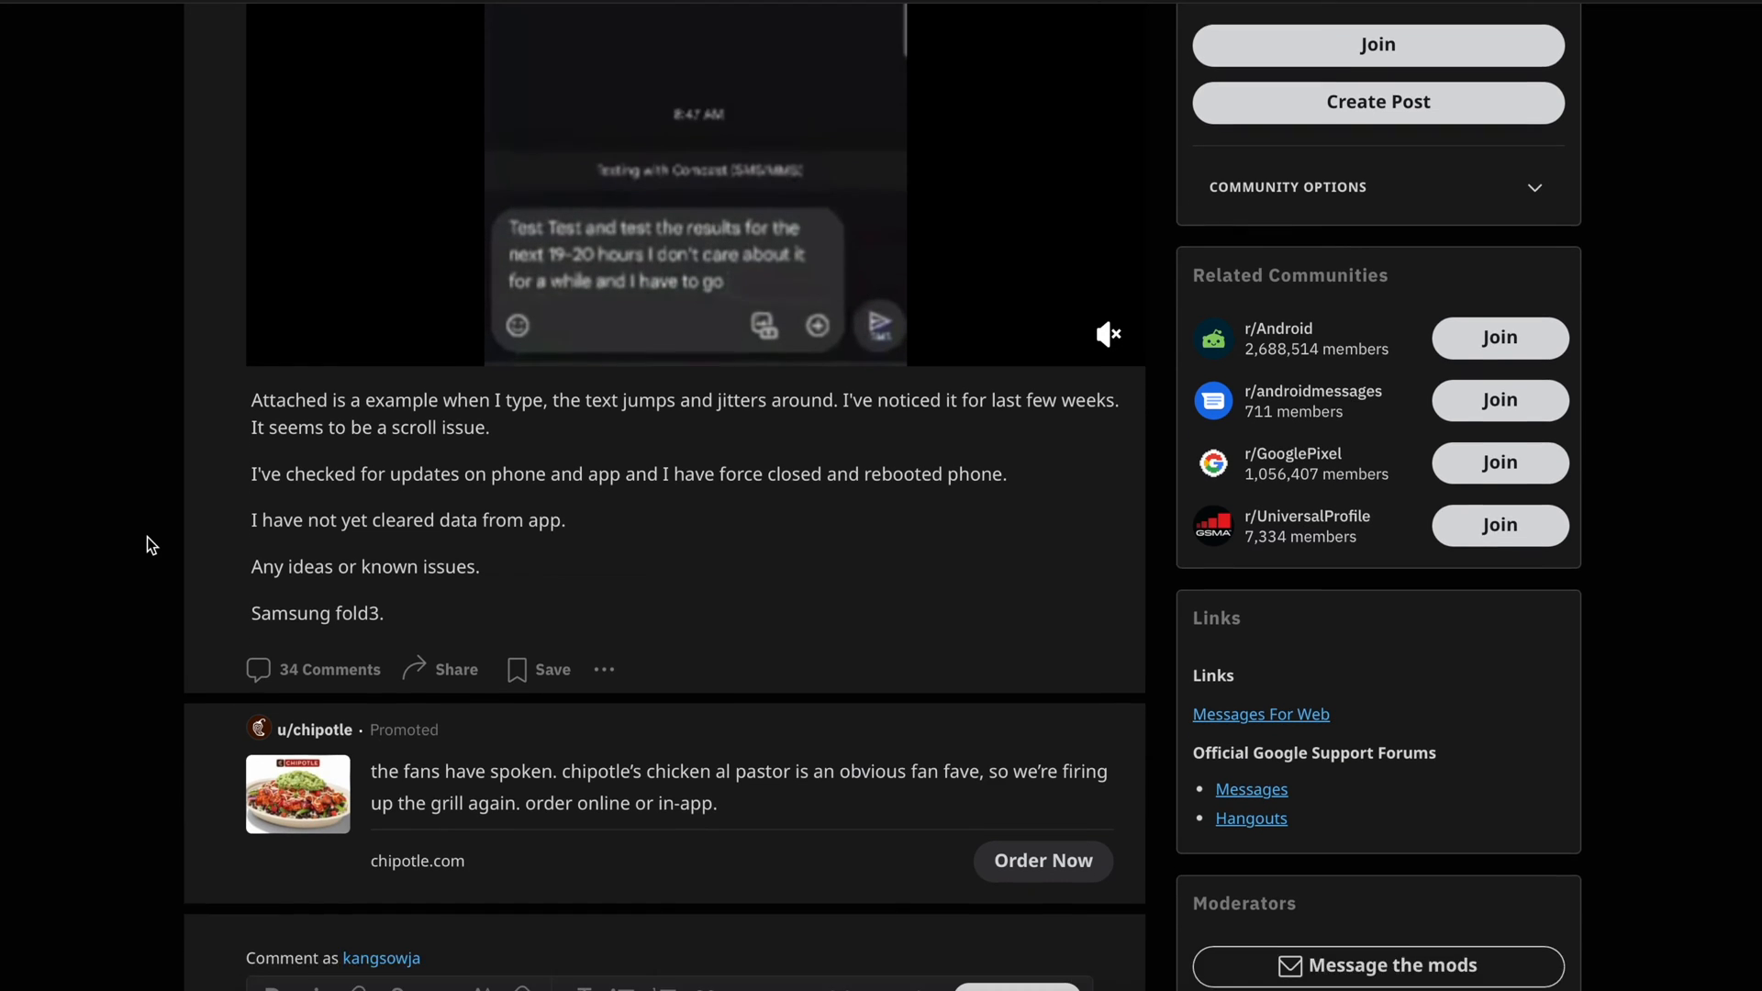
scroll("down", 3)
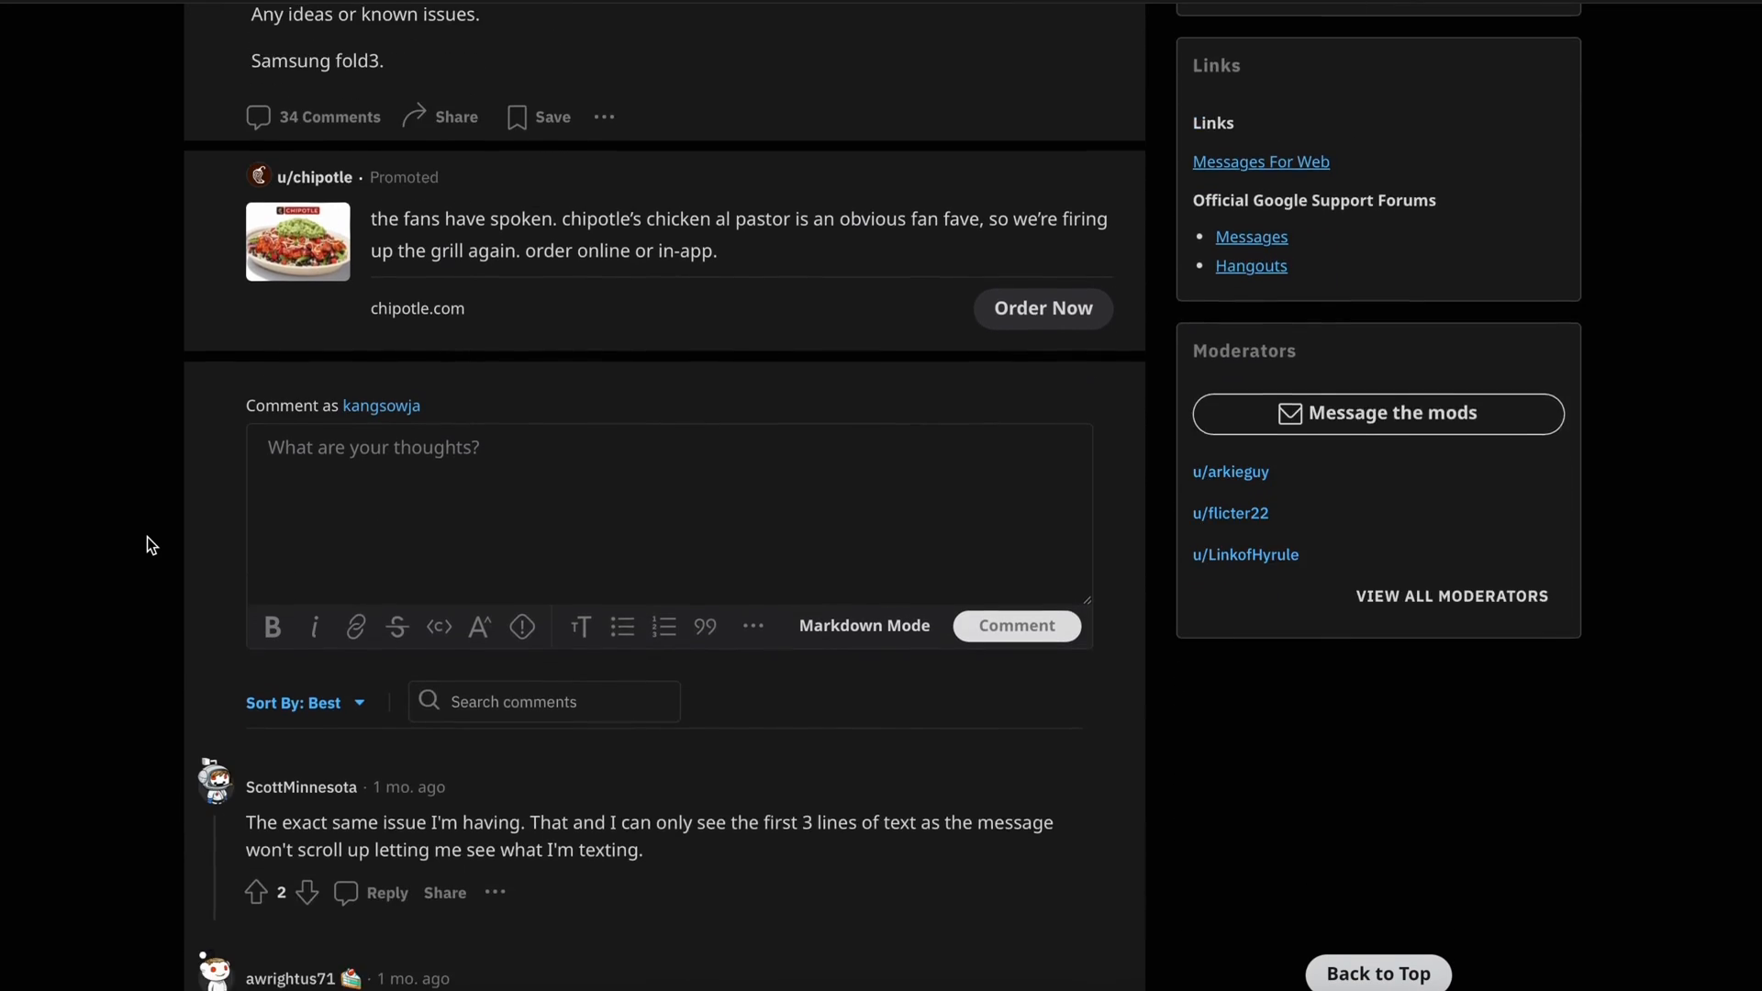
scroll("down", 3)
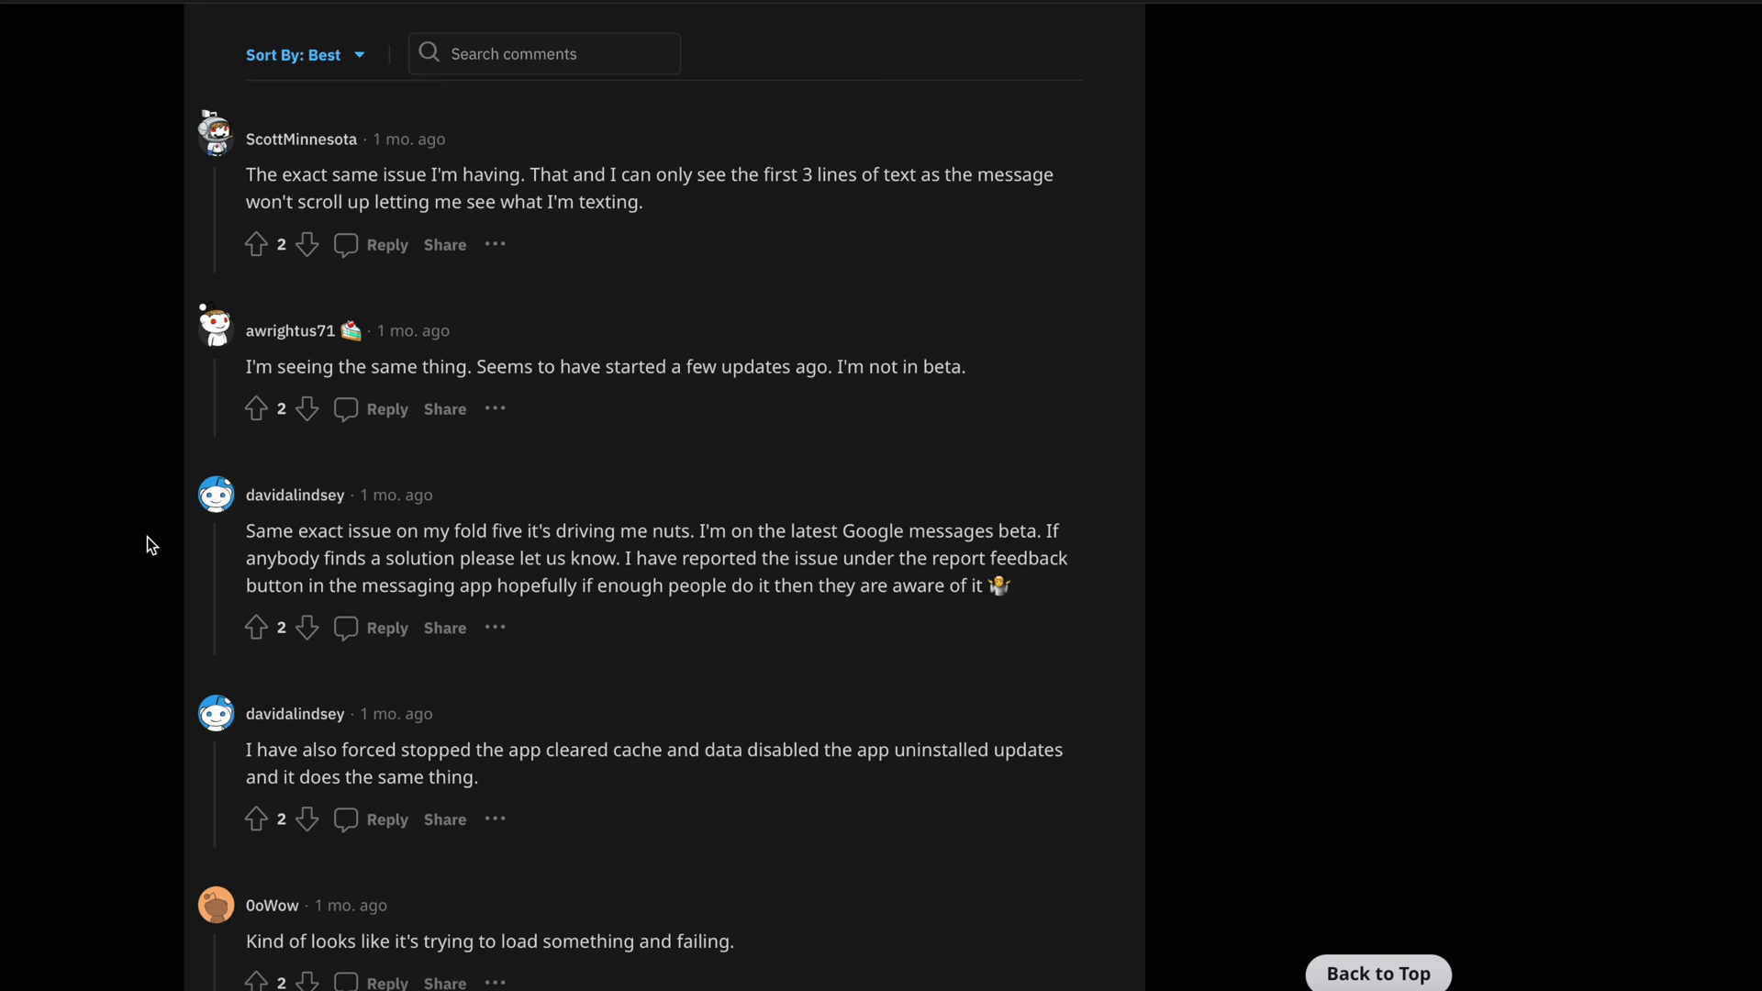
scroll("down", 3)
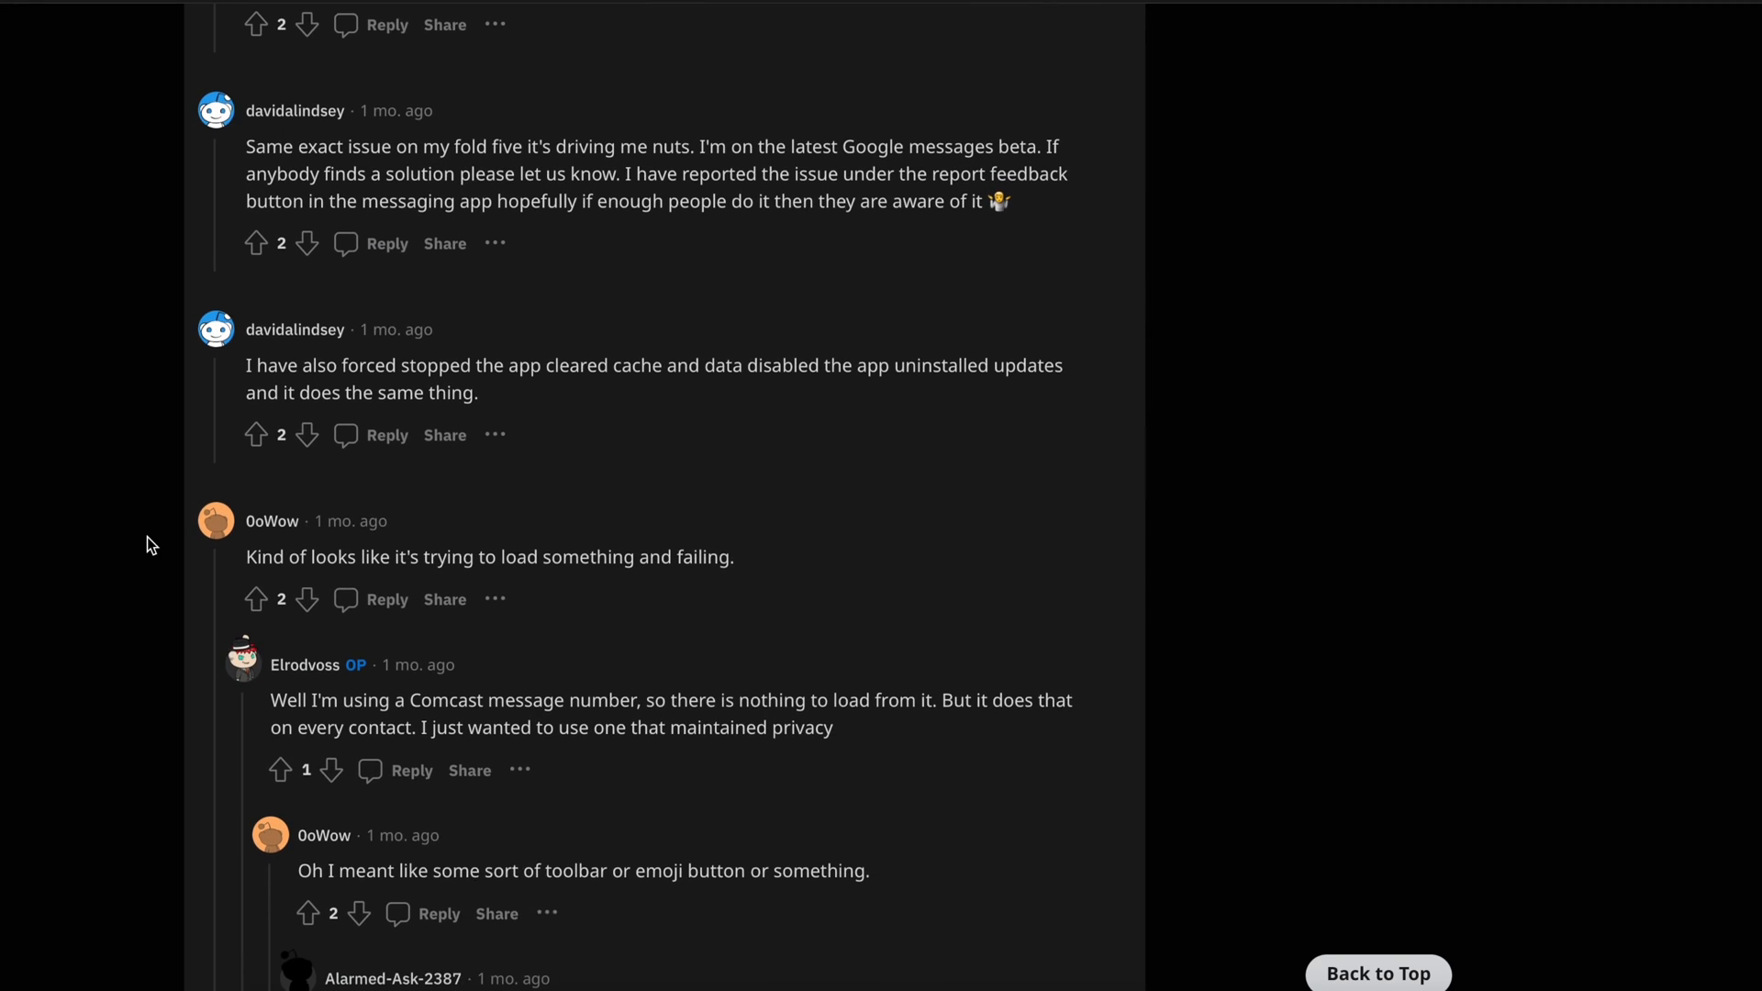
scroll("down", 3)
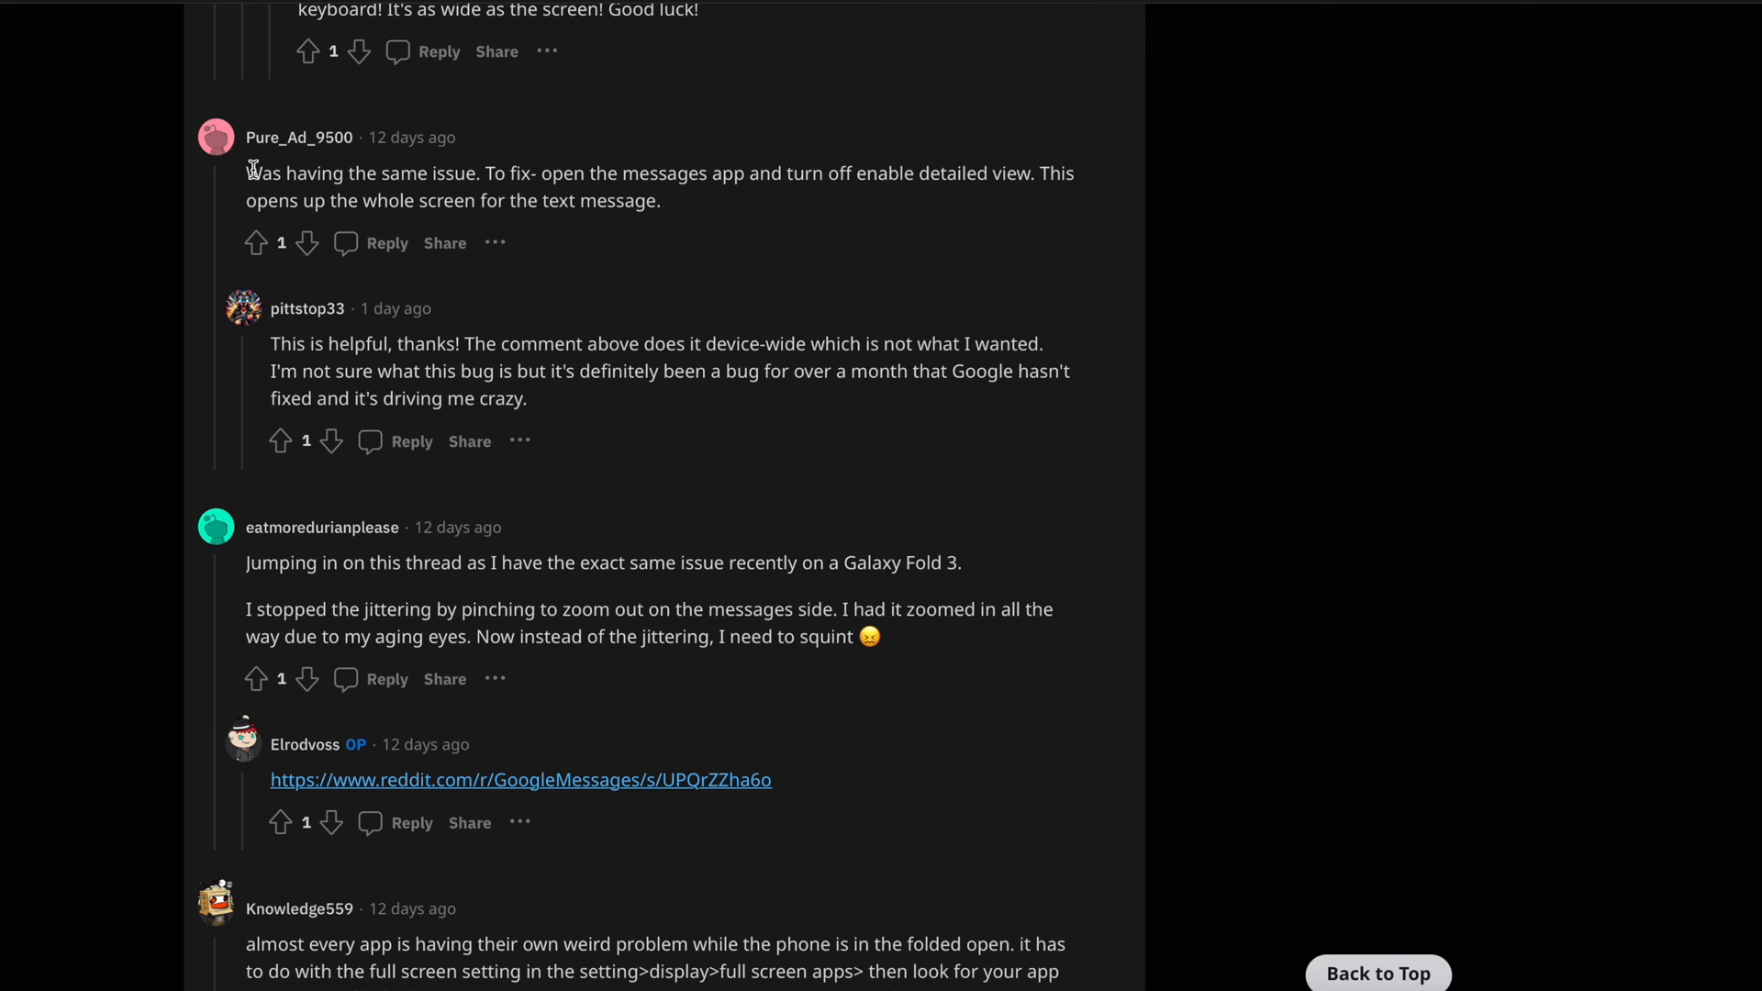
- Select the full comment recommending turning off 'enable detailed view' in the Messages app
left_click_drag(246, 173, 660, 173)
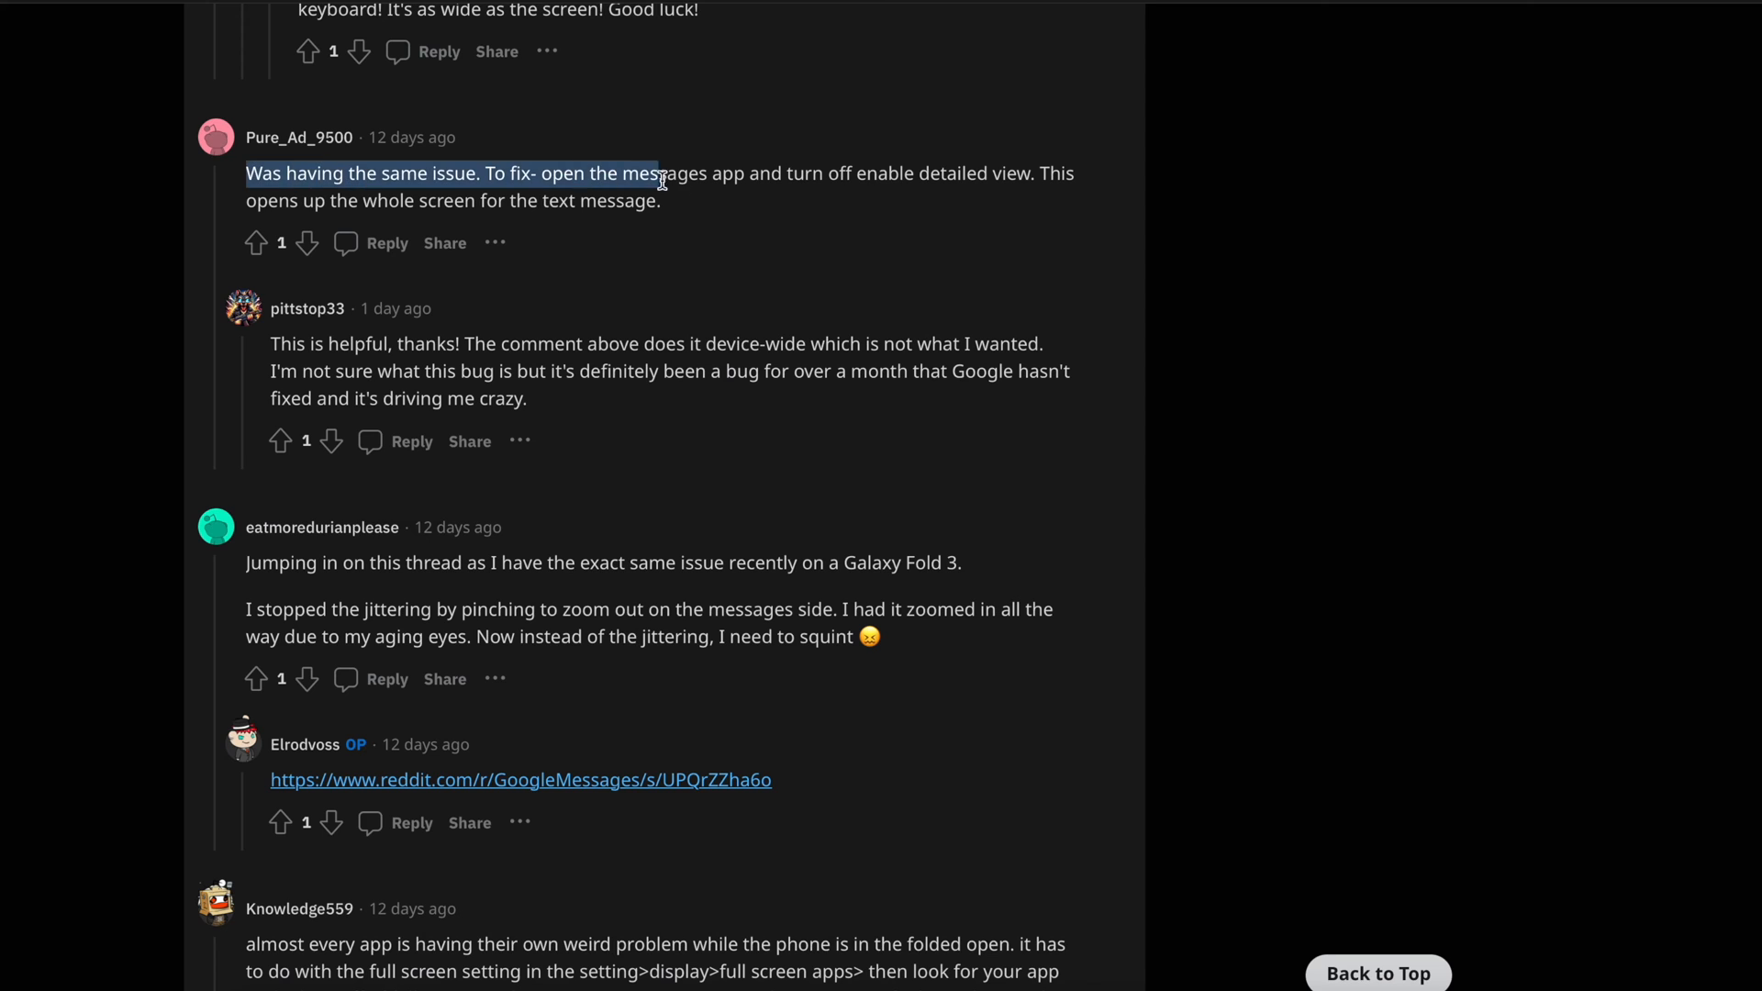
left_click_drag(662, 179, 661, 200)
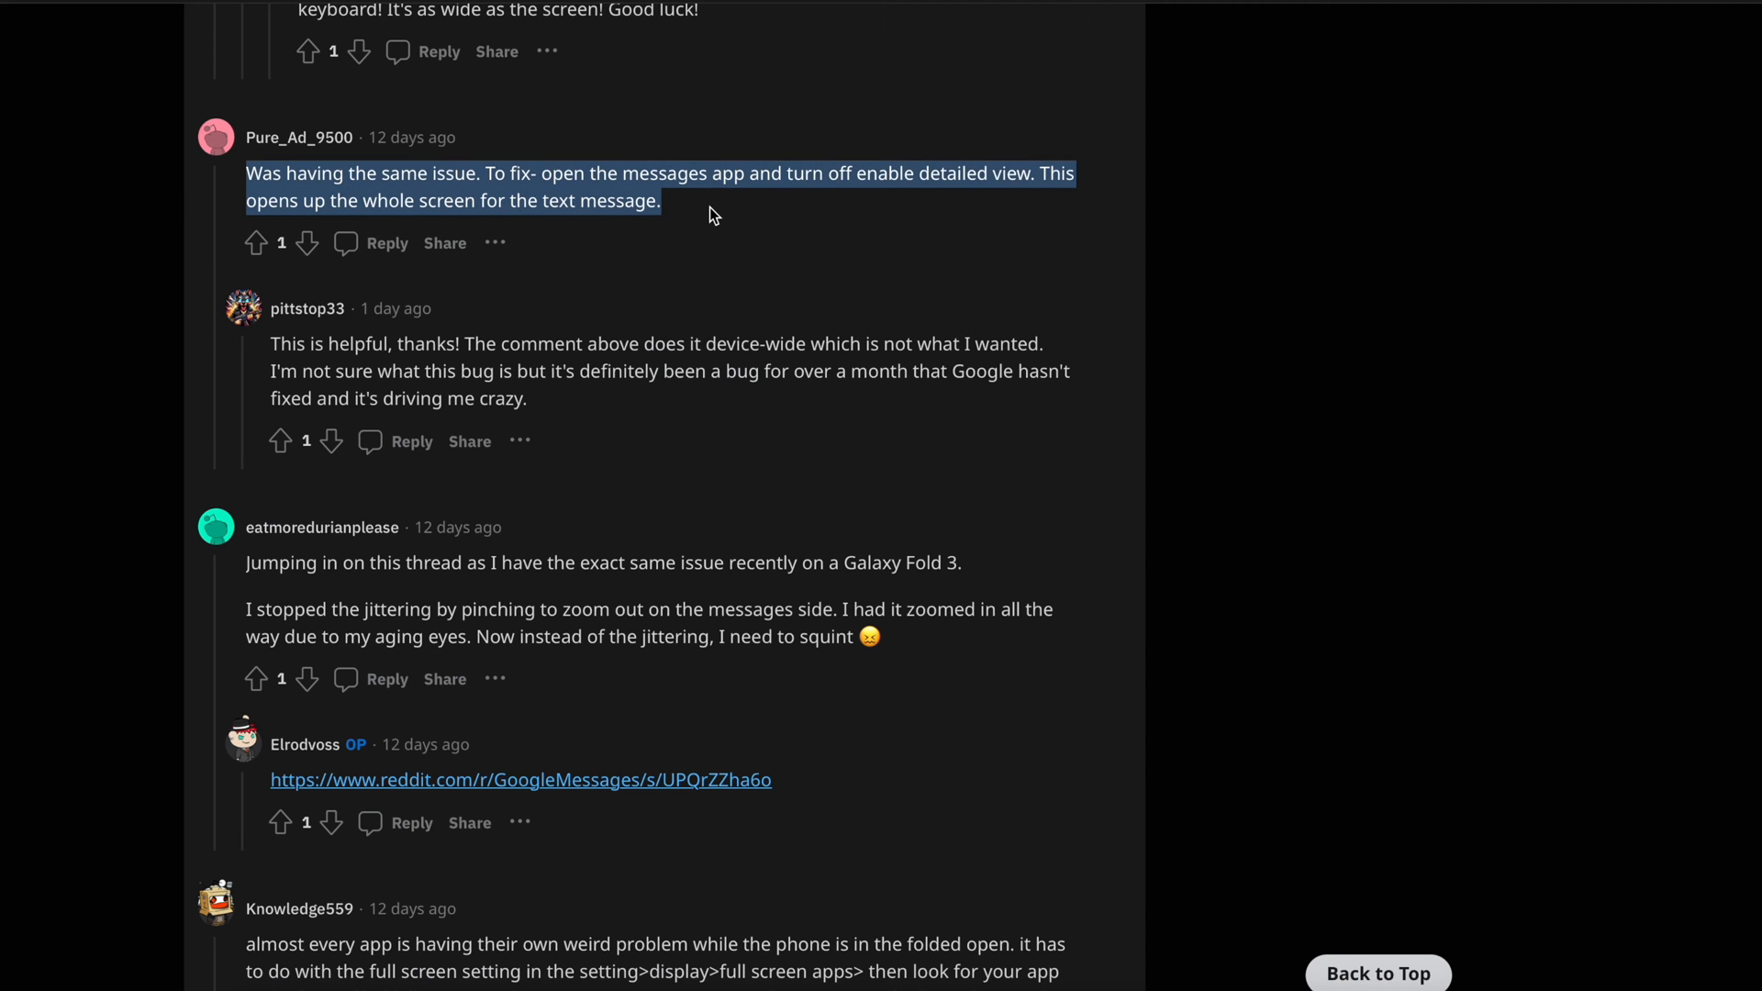